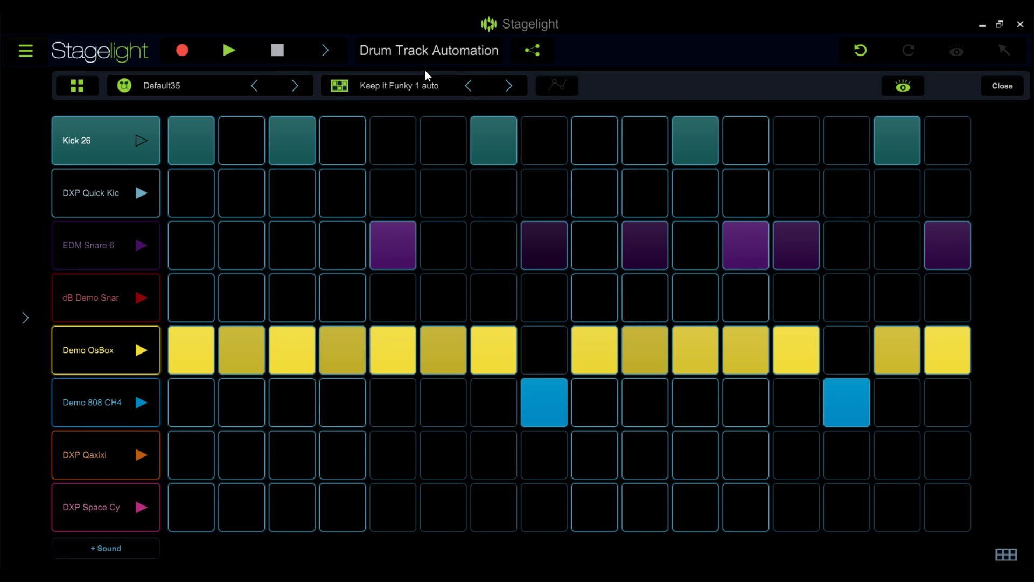
# Step: Play the Drum Track Automation pattern and open the Kick 26 lane options
pyautogui.click(228, 50)
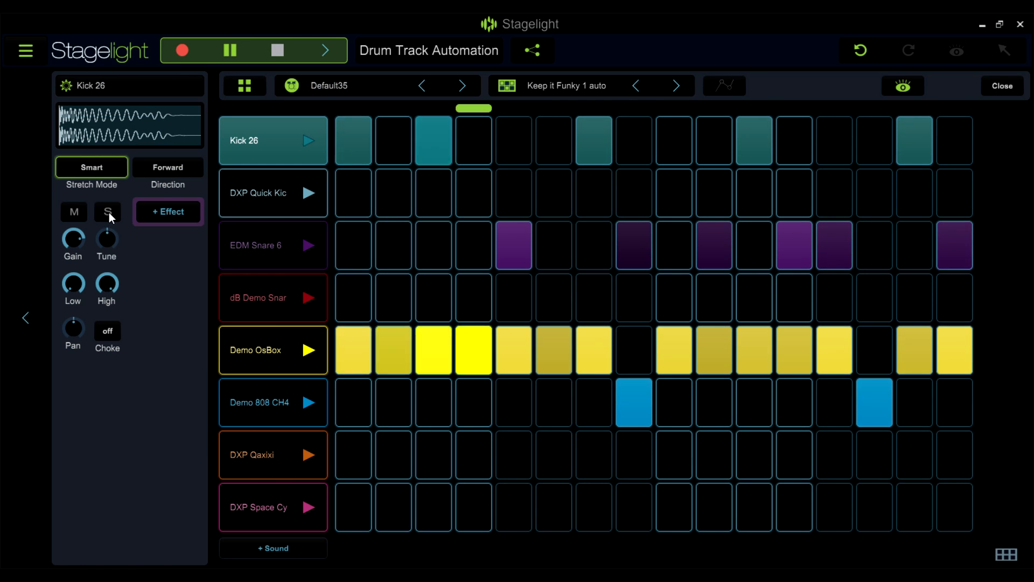
pyautogui.click(107, 212)
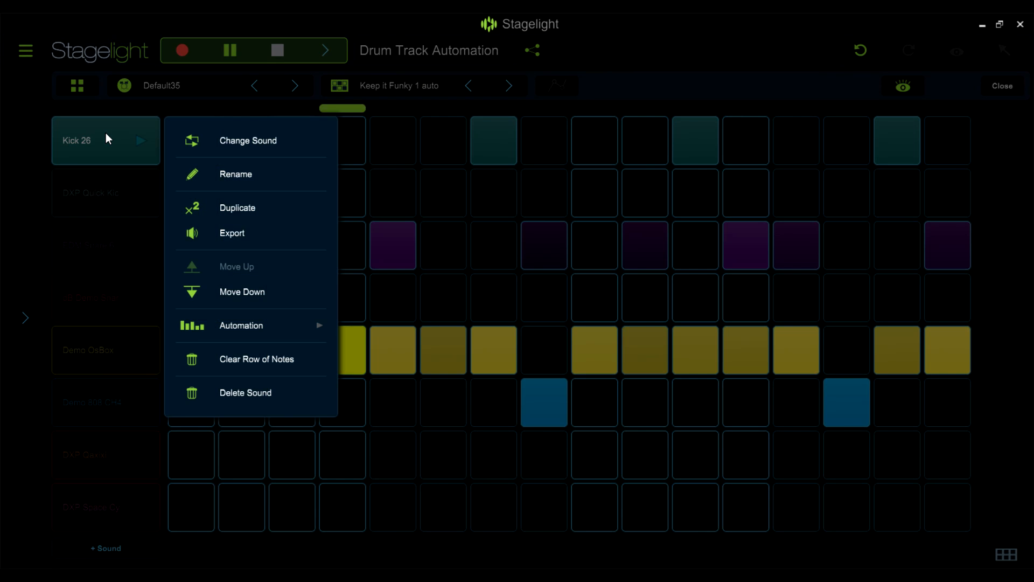
# Step: Try pitch offsets like +12 and +11 on Kick 26 steps, then clear all to +0
pyautogui.click(256, 329)
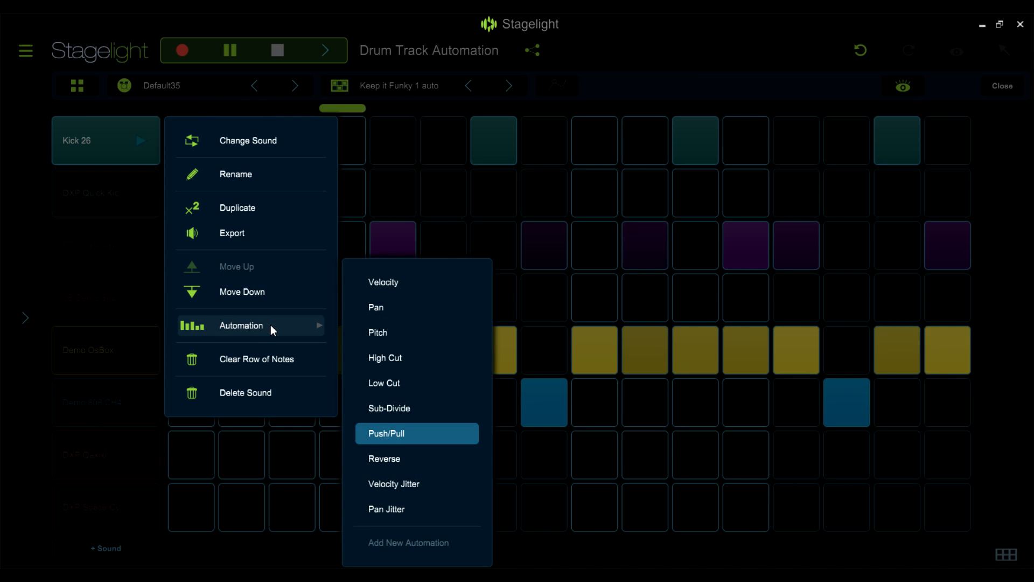
pyautogui.click(378, 332)
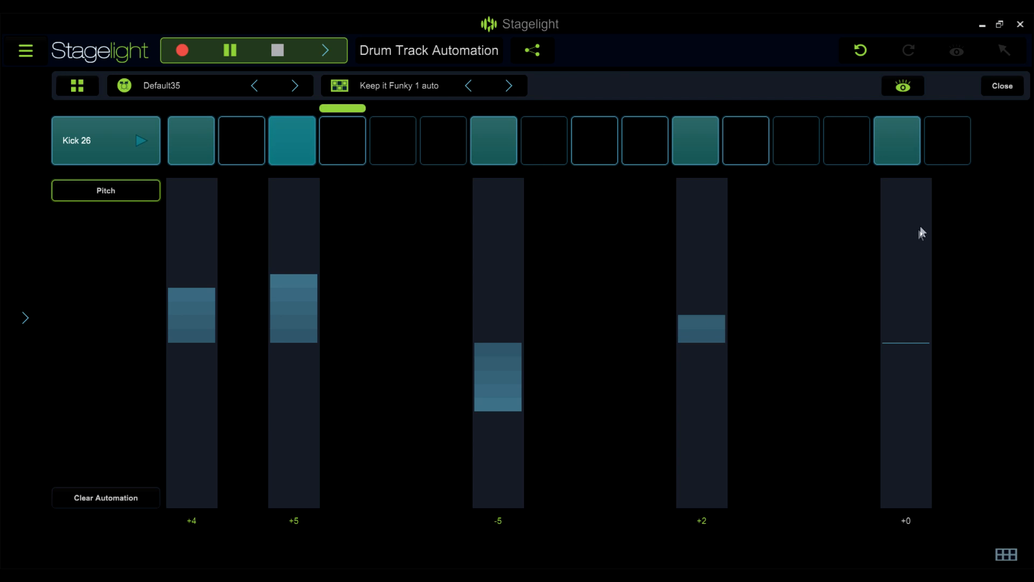
pyautogui.moveTo(905, 343); pyautogui.dragTo(905, 303)
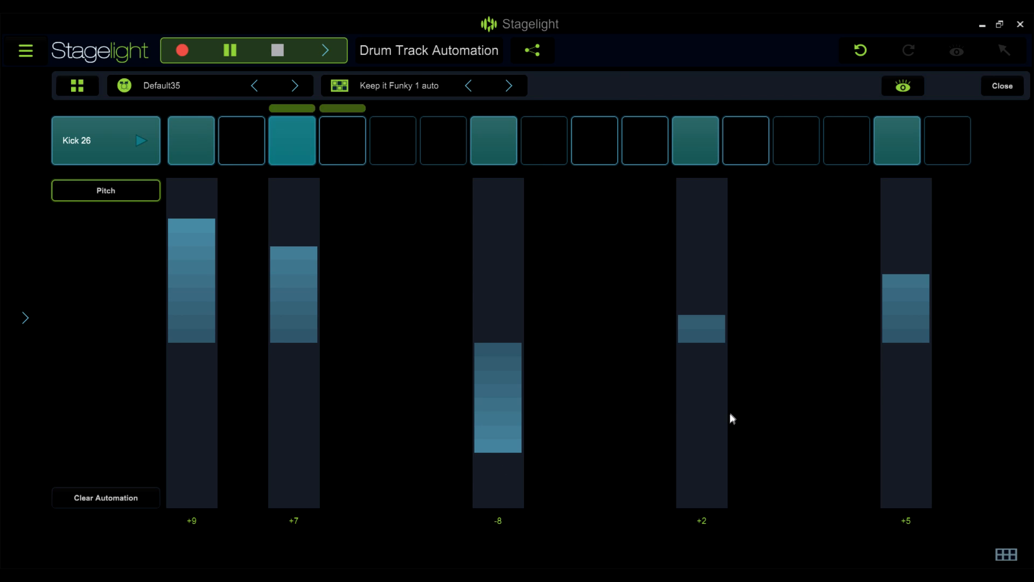
pyautogui.moveTo(700, 328); pyautogui.dragTo(701, 191)
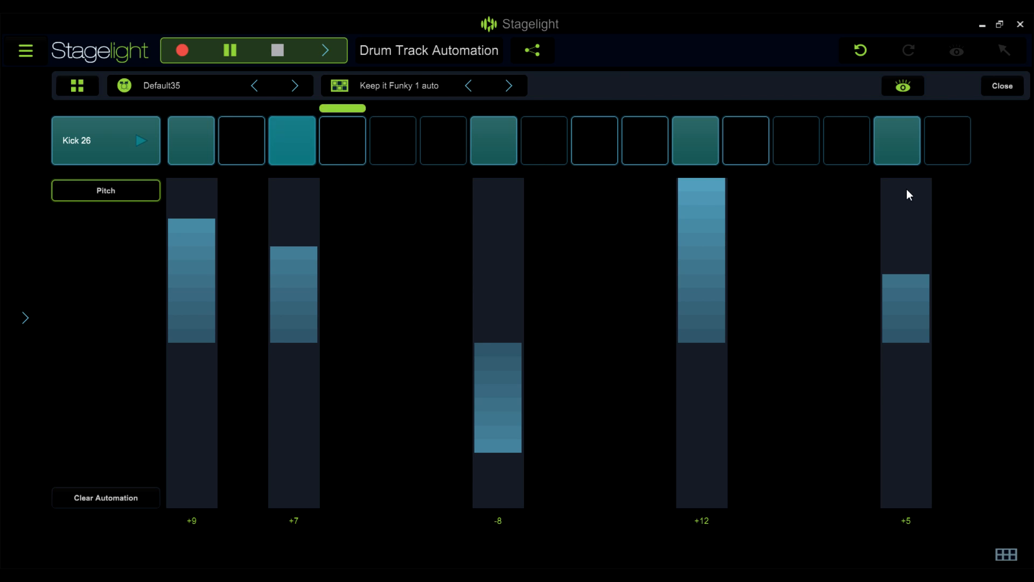
pyautogui.click(106, 190)
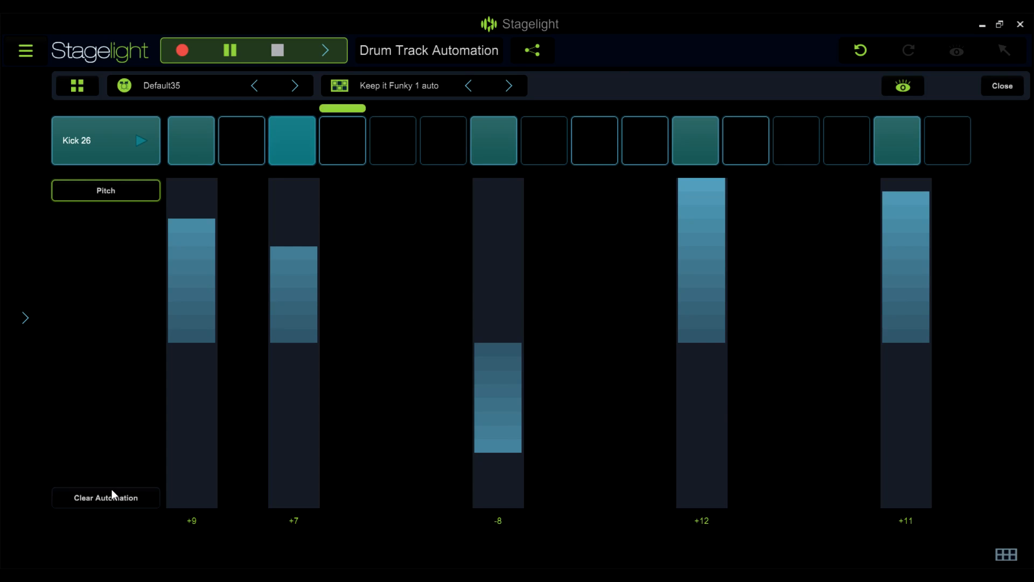
pyautogui.click(106, 498)
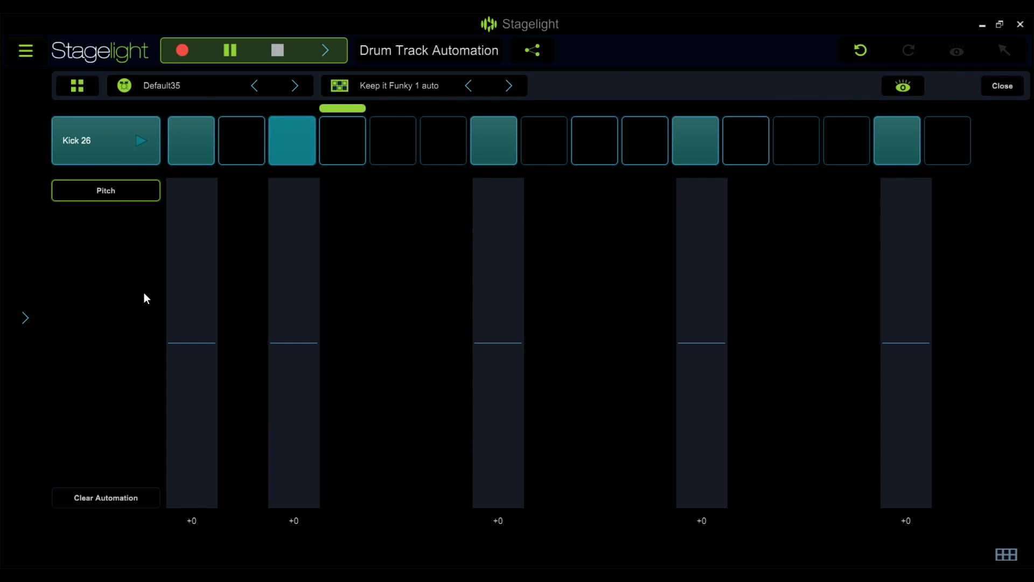
# Step: View Kick 26's pan, velocity and pitch automation, clearing pitch steps back to +0
pyautogui.click(105, 190)
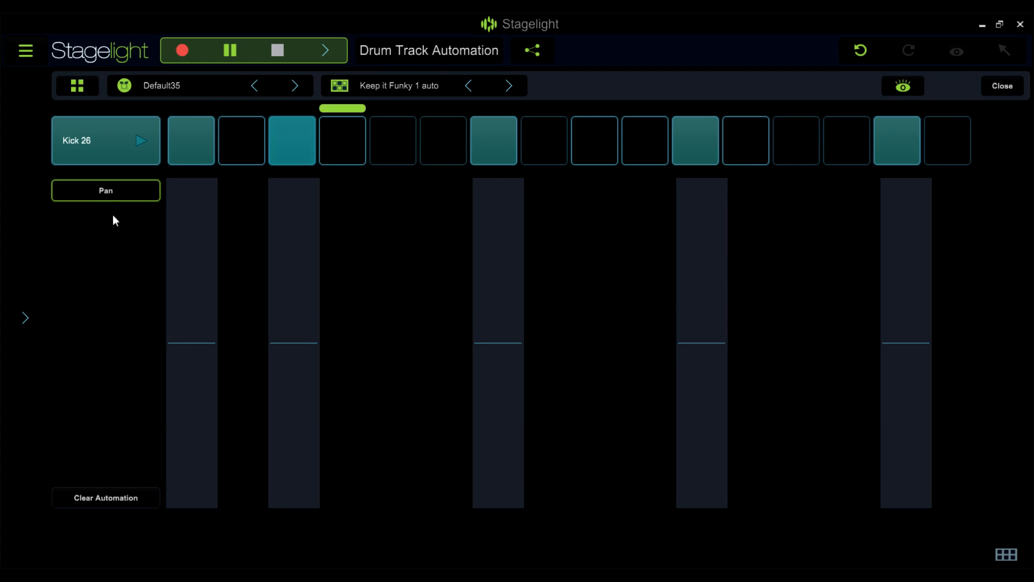
pyautogui.click(106, 190)
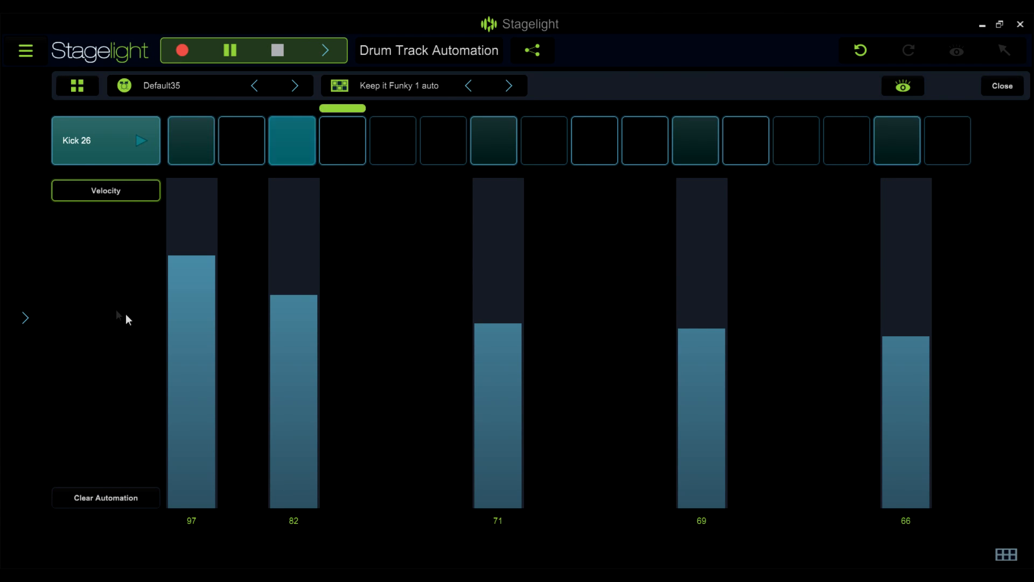
pyautogui.click(105, 190)
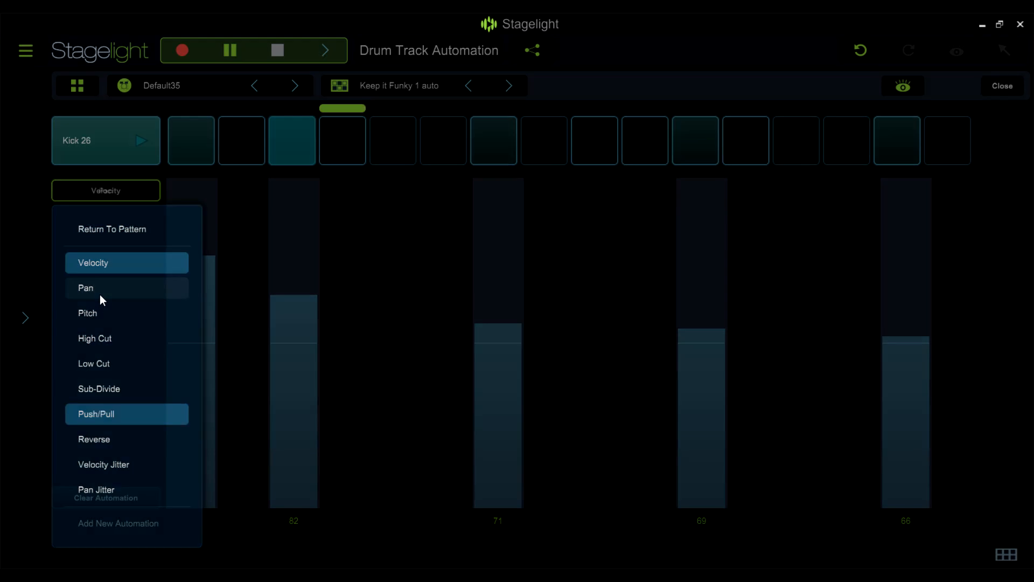
pyautogui.click(85, 288)
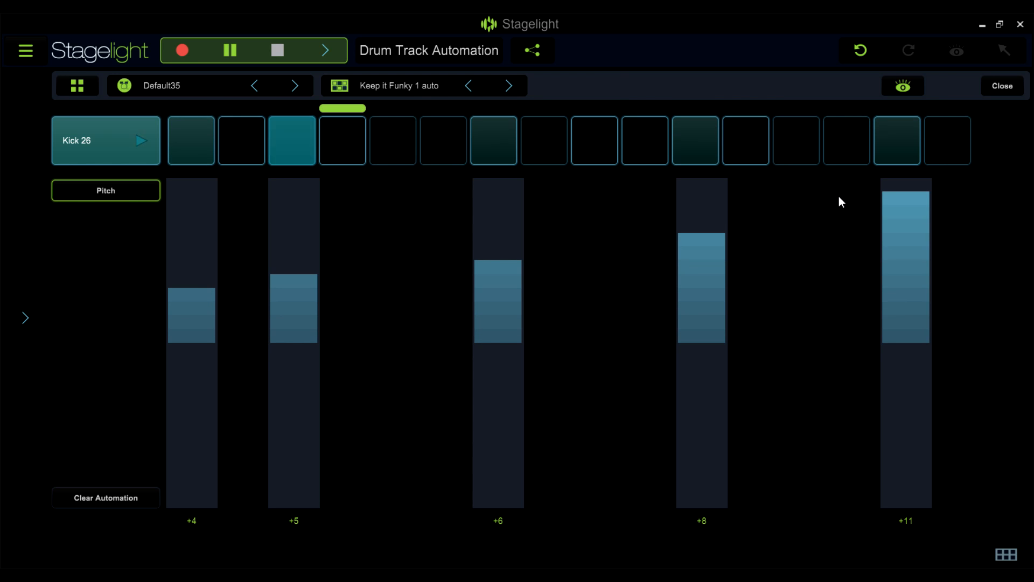
pyautogui.click(105, 498)
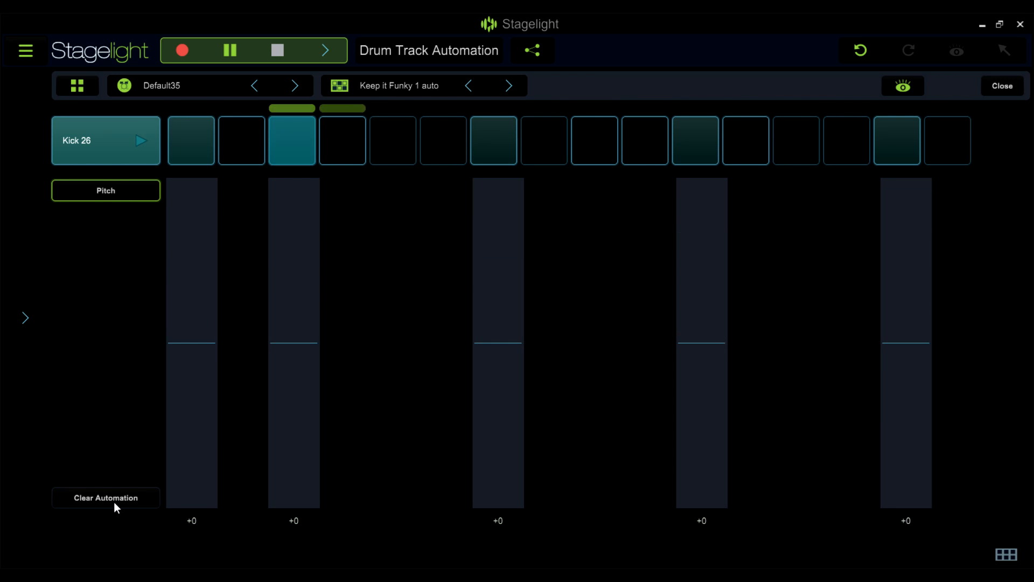
pyautogui.click(105, 190)
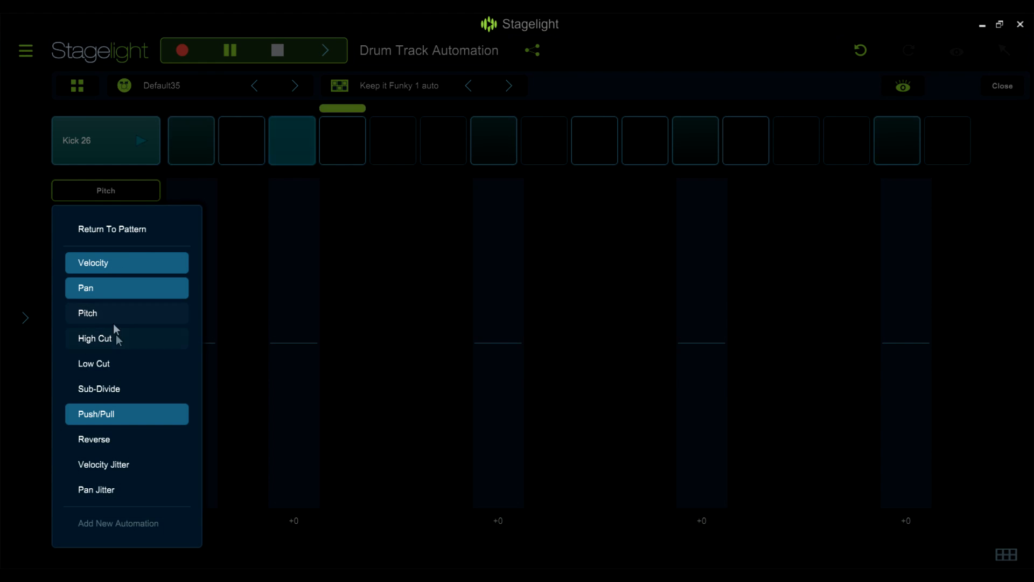
# Step: Show Kick 26's high cut and then sub-divide automation, clearing each one
pyautogui.click(108, 338)
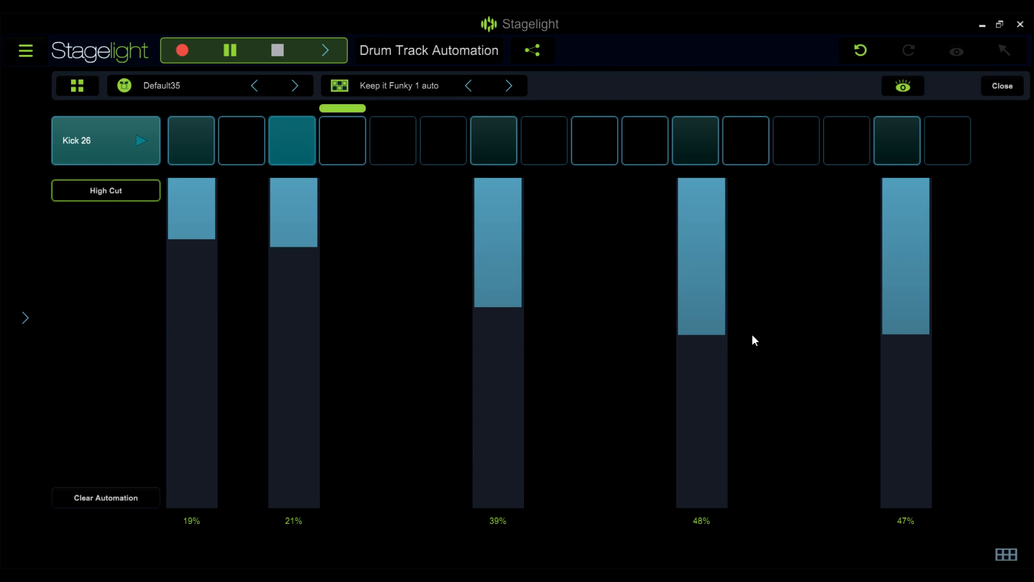
pyautogui.click(106, 498)
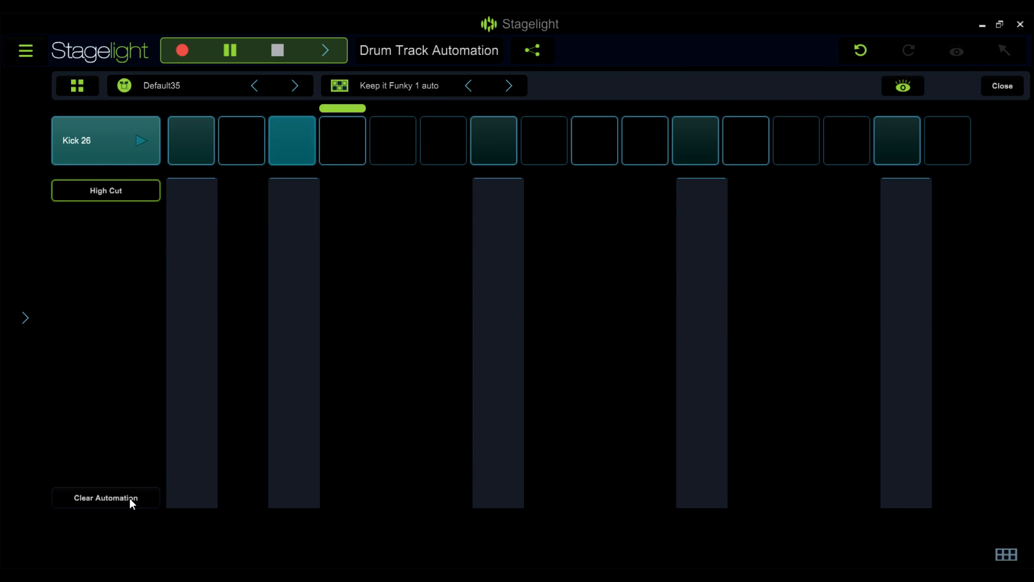
pyautogui.click(105, 190)
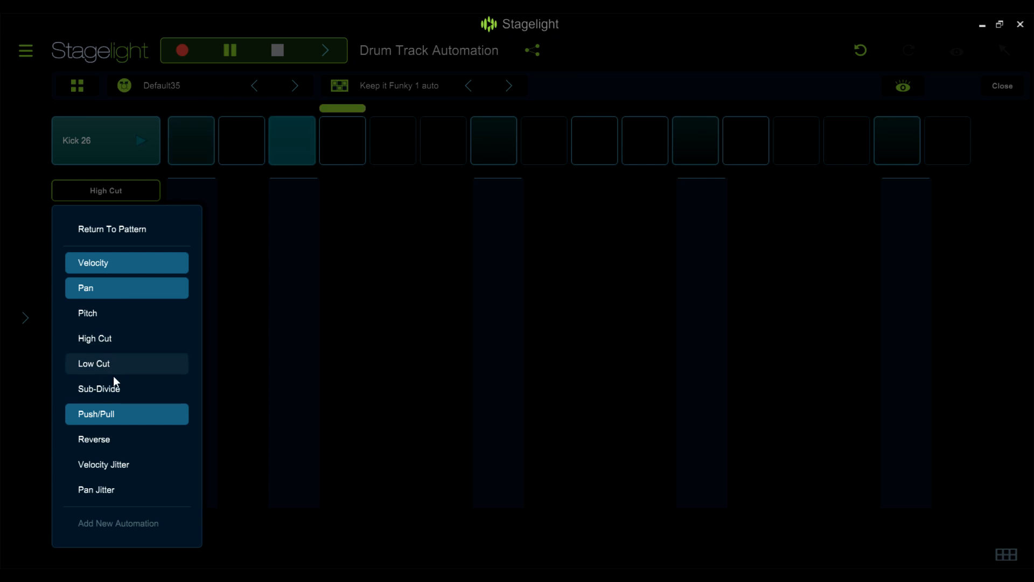
pyautogui.click(99, 387)
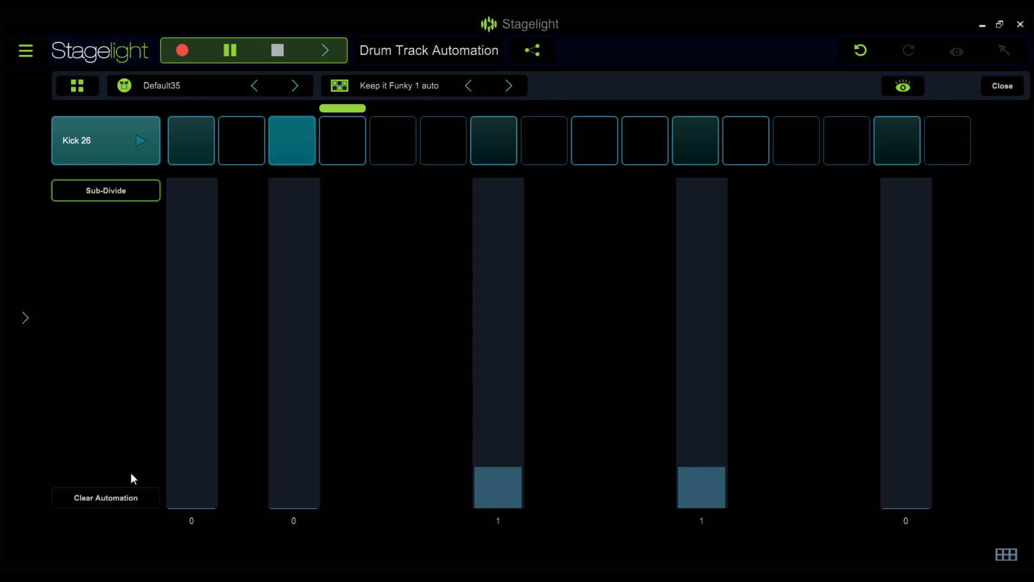
pyautogui.click(105, 497)
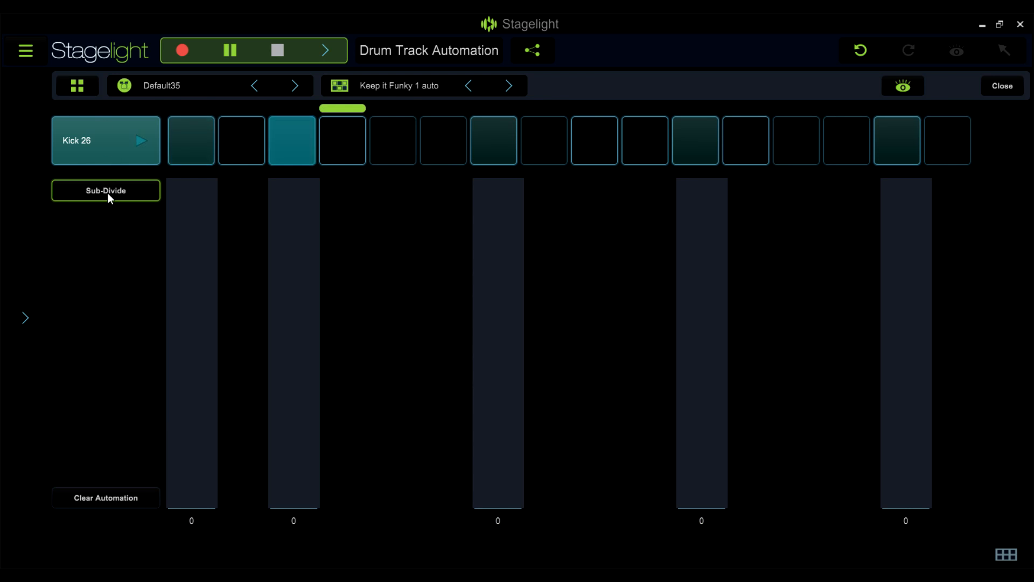
pyautogui.click(106, 190)
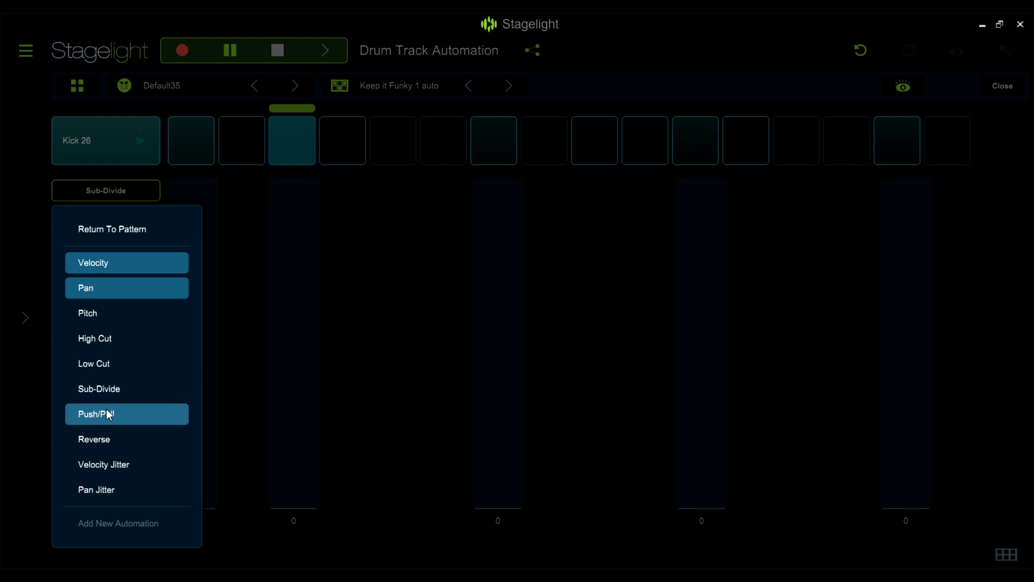
# Step: Set the second kick step's push/pull to -37%, then reset push/pull on all steps
pyautogui.click(113, 413)
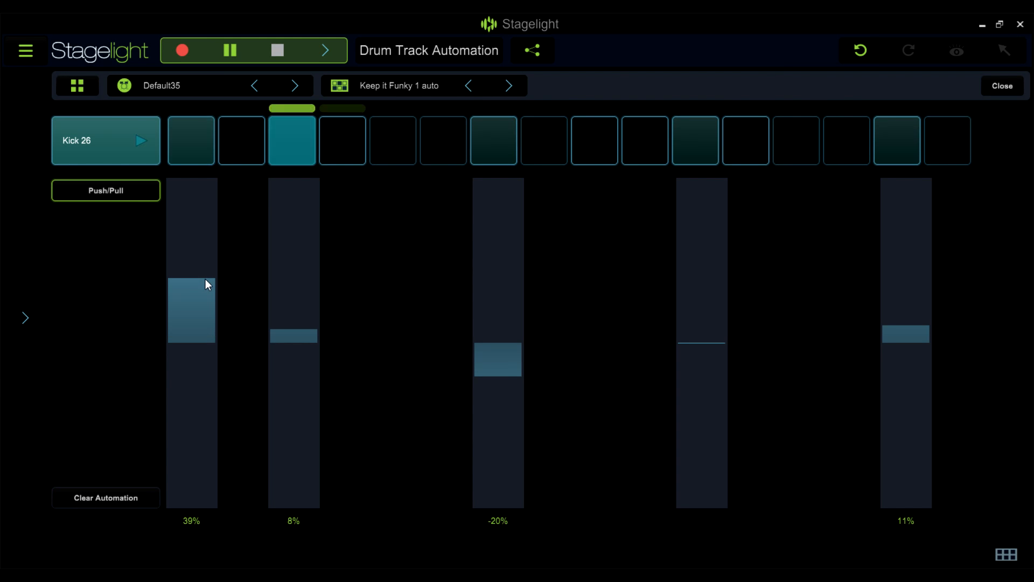
pyautogui.moveTo(292, 335); pyautogui.dragTo(292, 373)
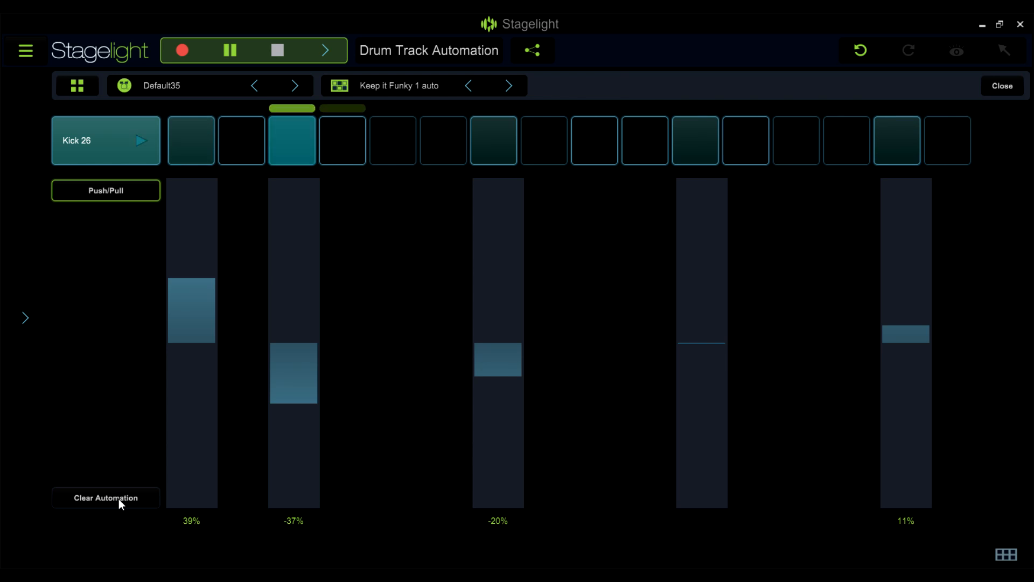
pyautogui.click(106, 190)
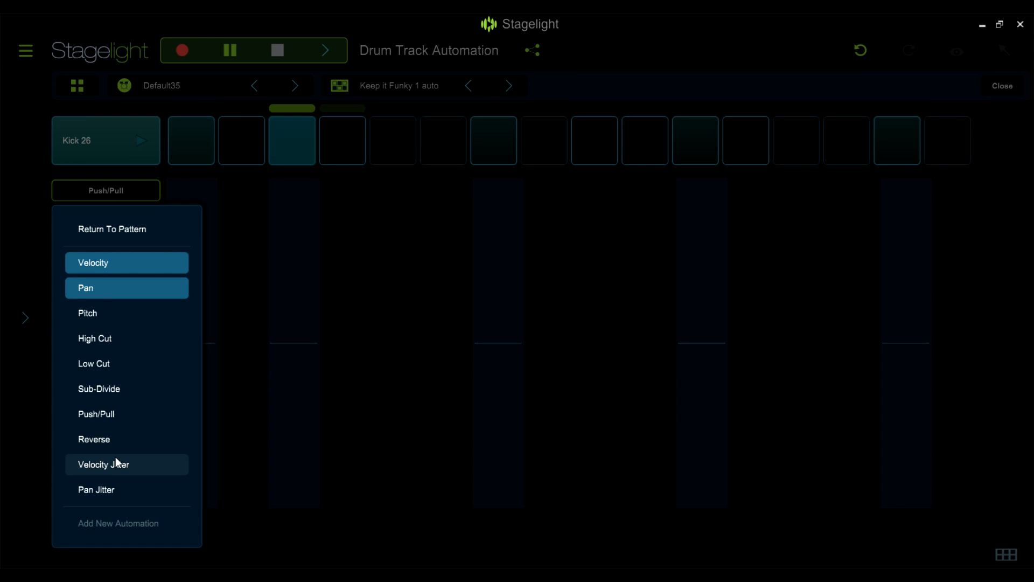
# Step: Clear Kick 26's reverse automation and show its velocity jitter lane
pyautogui.click(94, 439)
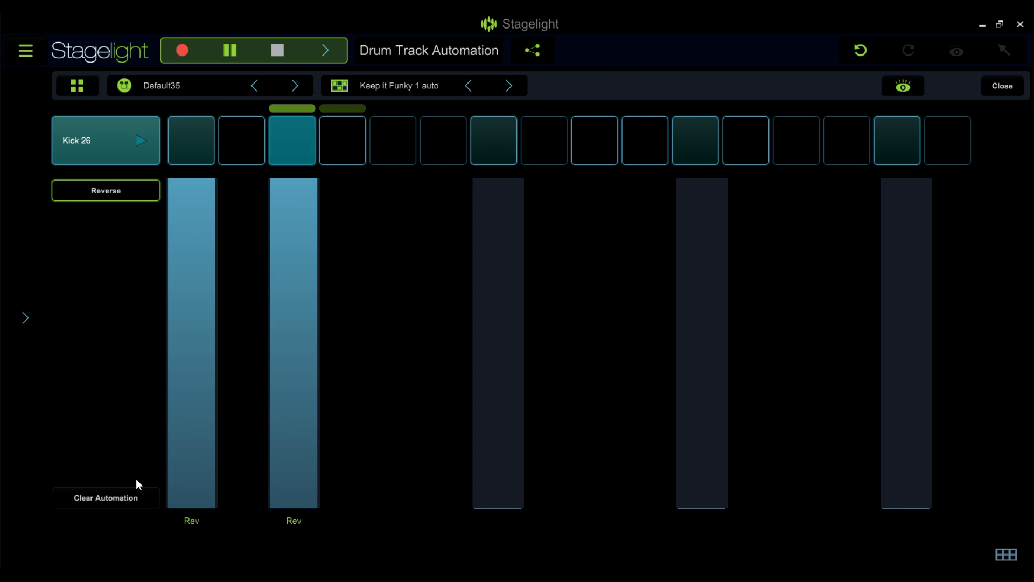
pyautogui.click(106, 190)
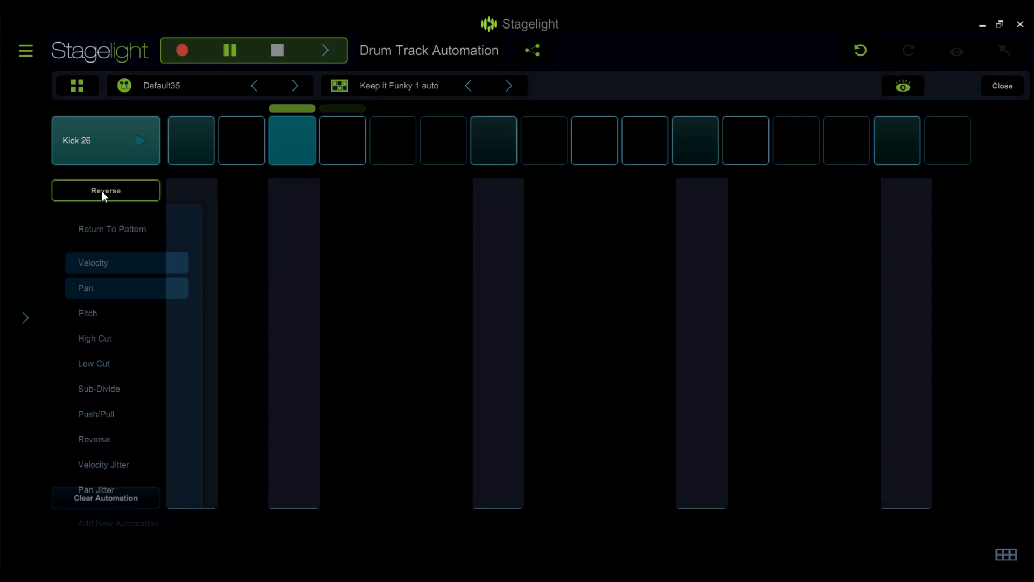
pyautogui.click(103, 465)
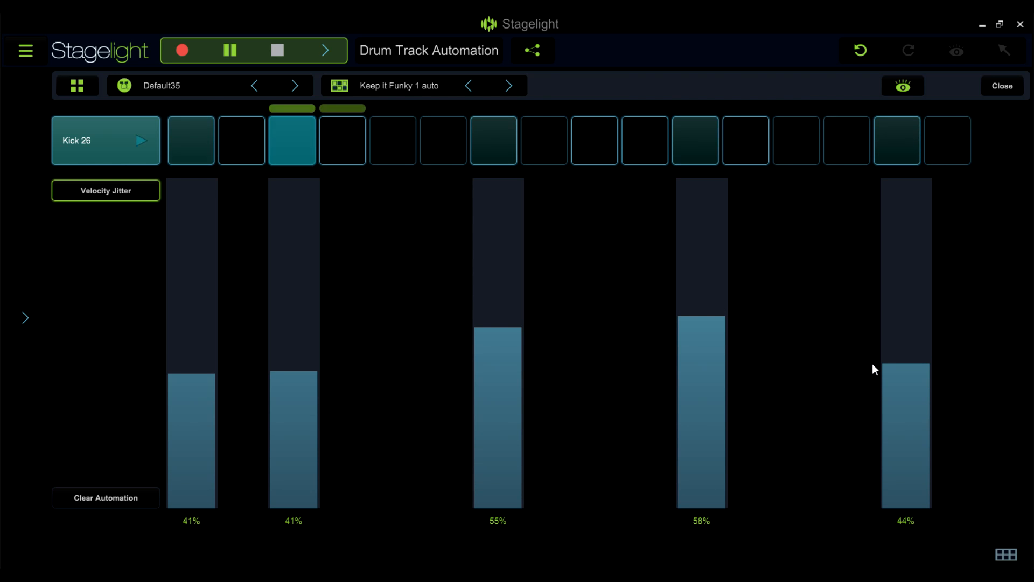
pyautogui.moveTo(156, 433)
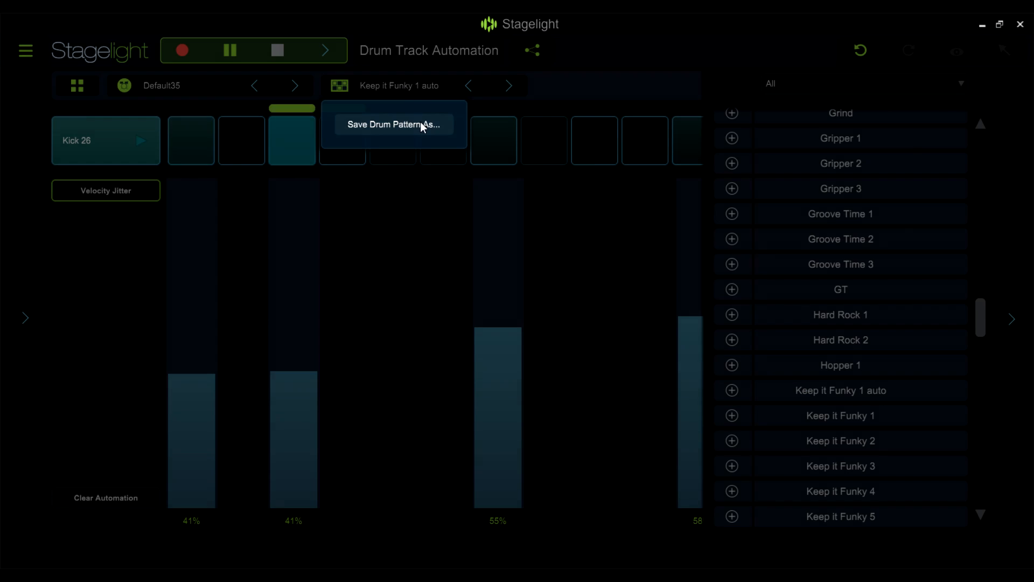
# Step: Save the drum pattern as 'Keep it Funky 1 auto 2'
pyautogui.click(395, 124)
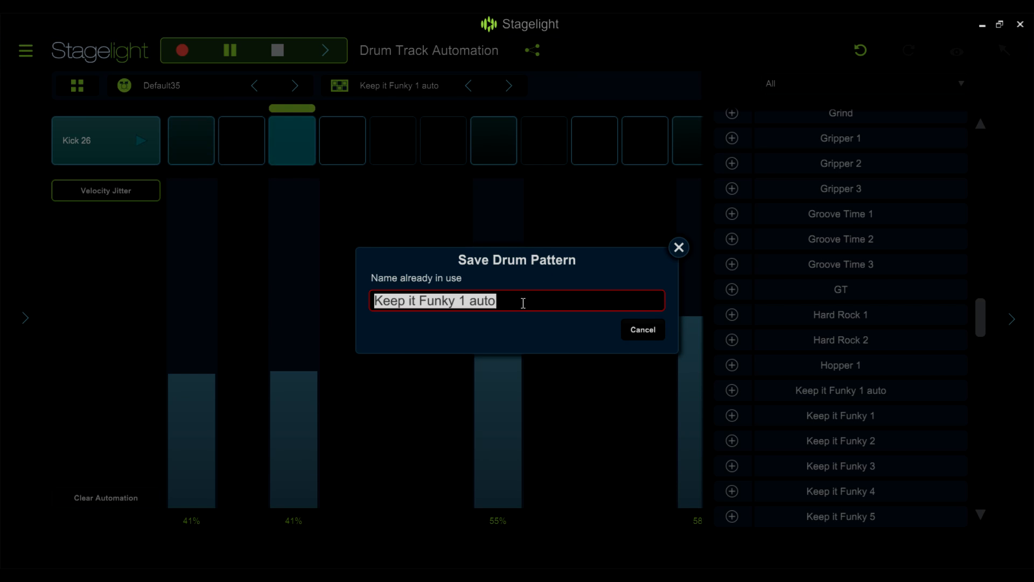
pyautogui.write('2')
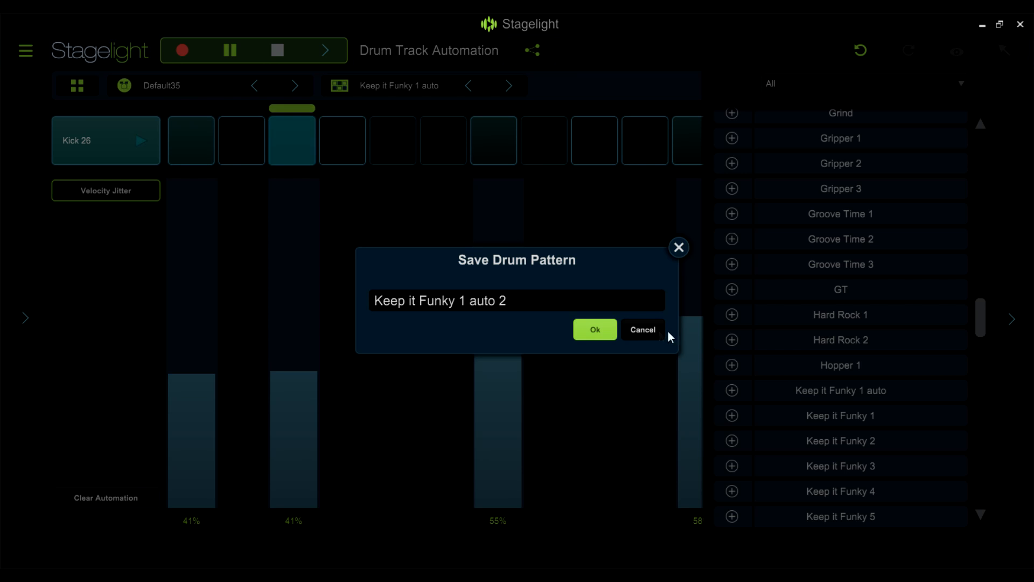
pyautogui.click(595, 329)
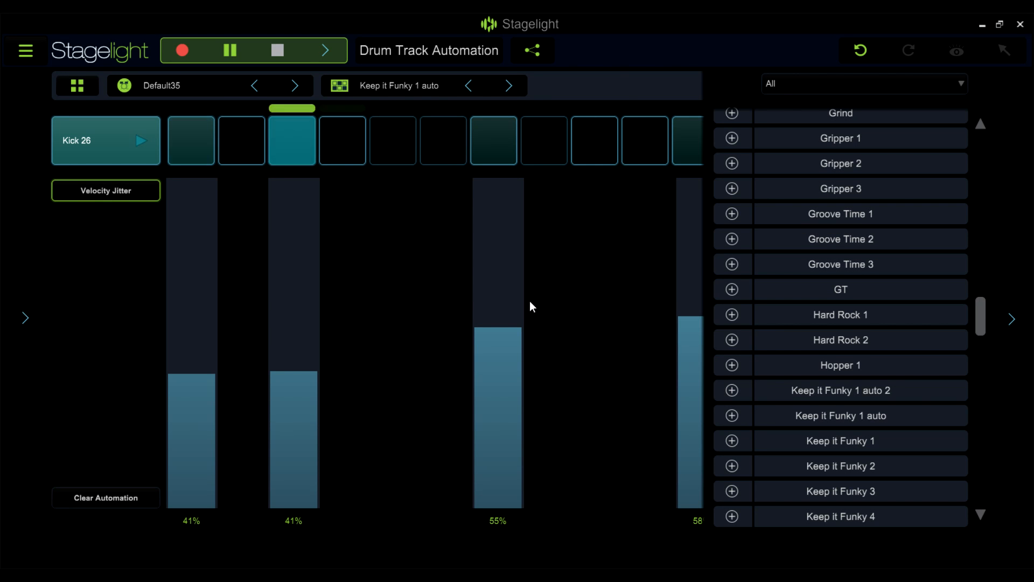